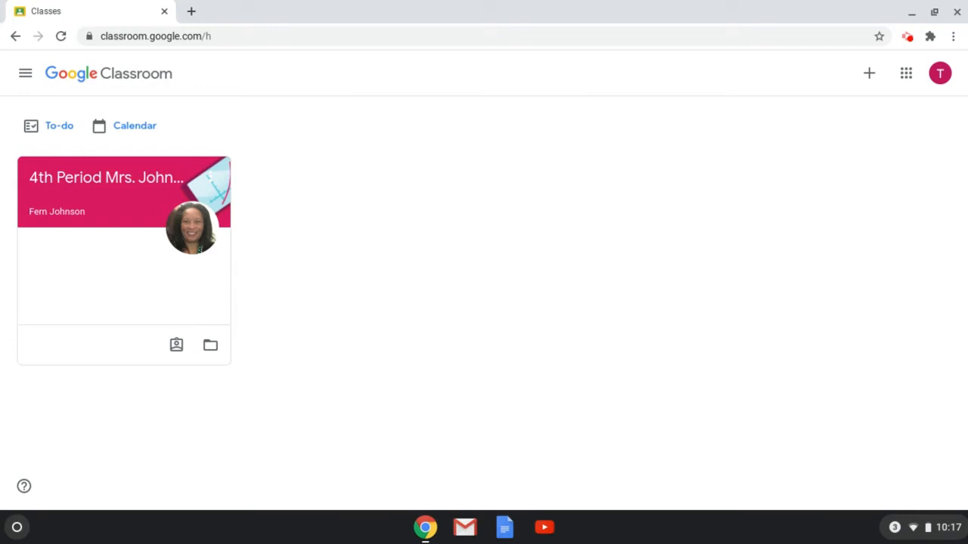
pyautogui.moveTo(375, 221)
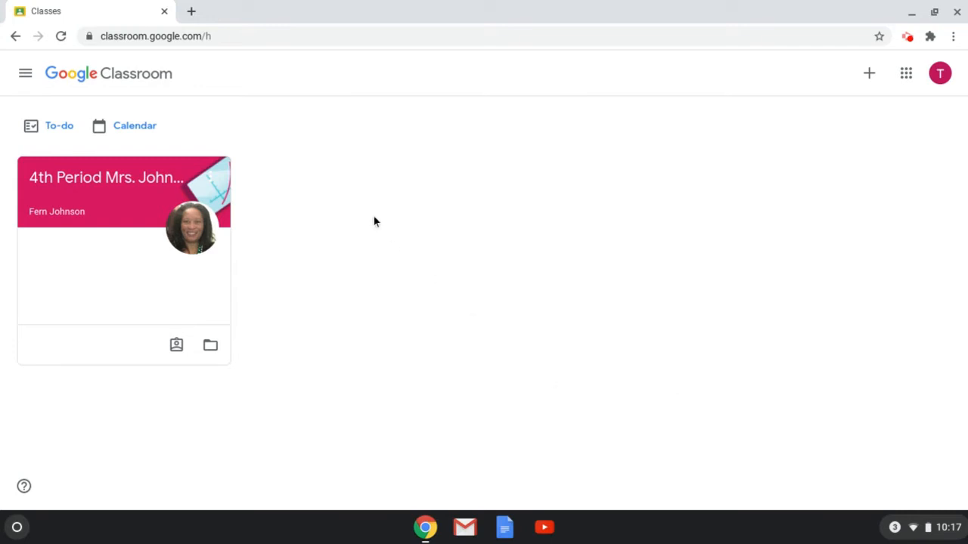
pyautogui.moveTo(134, 187)
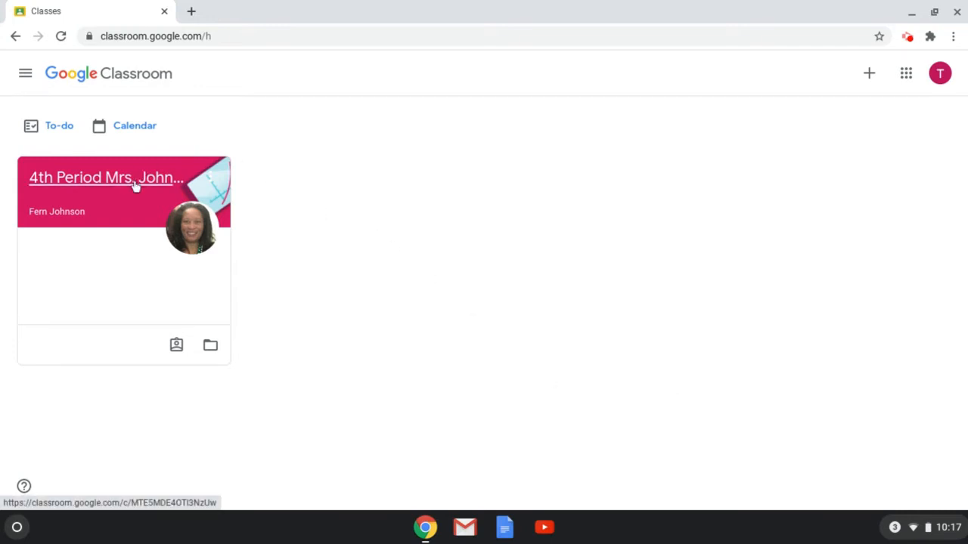
# Open the 4th Period Mrs. Johnson's Math Class stream
pyautogui.click(106, 177)
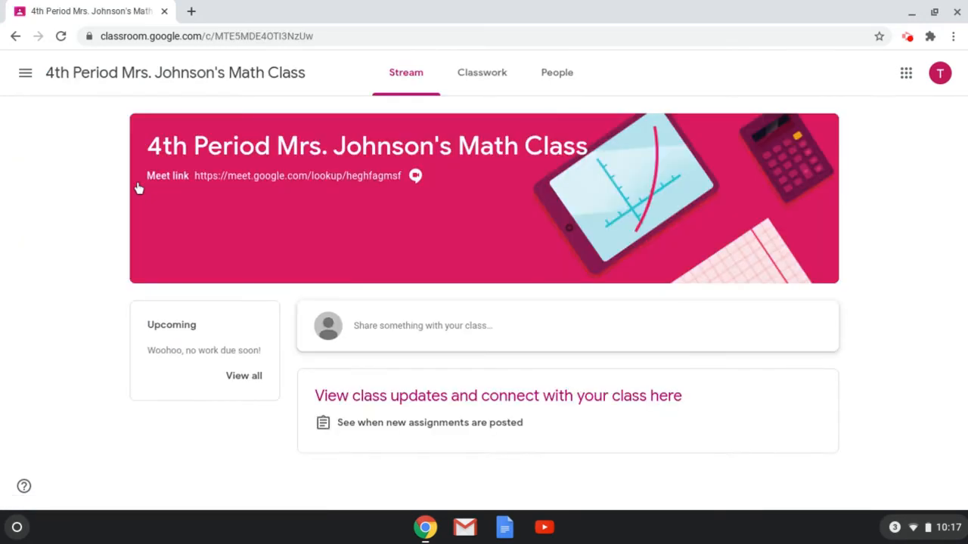
pyautogui.moveTo(402, 127)
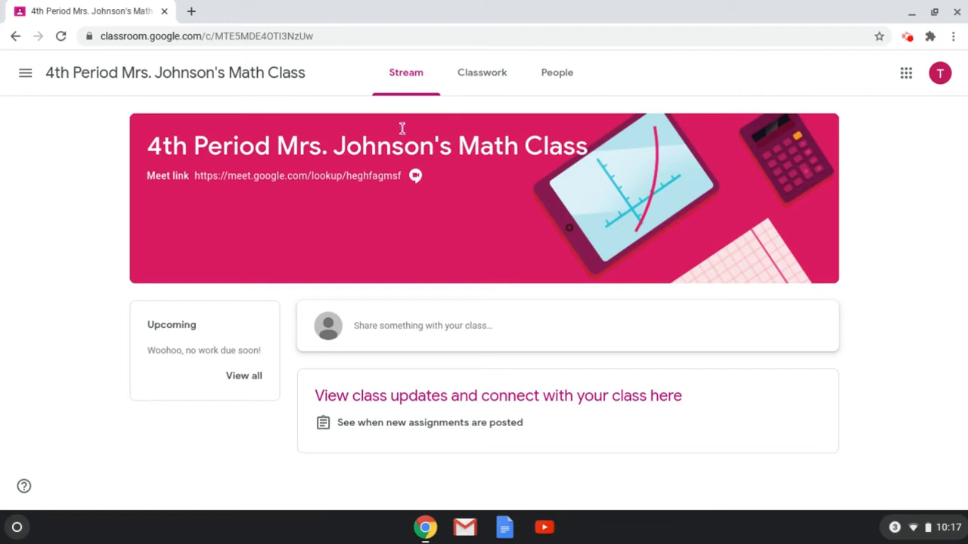
pyautogui.moveTo(478, 109)
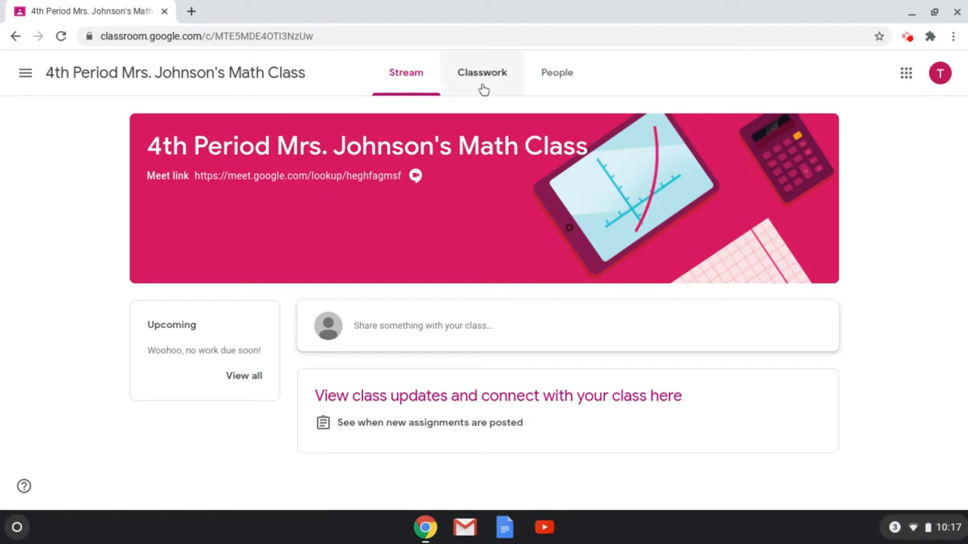
pyautogui.moveTo(480, 73)
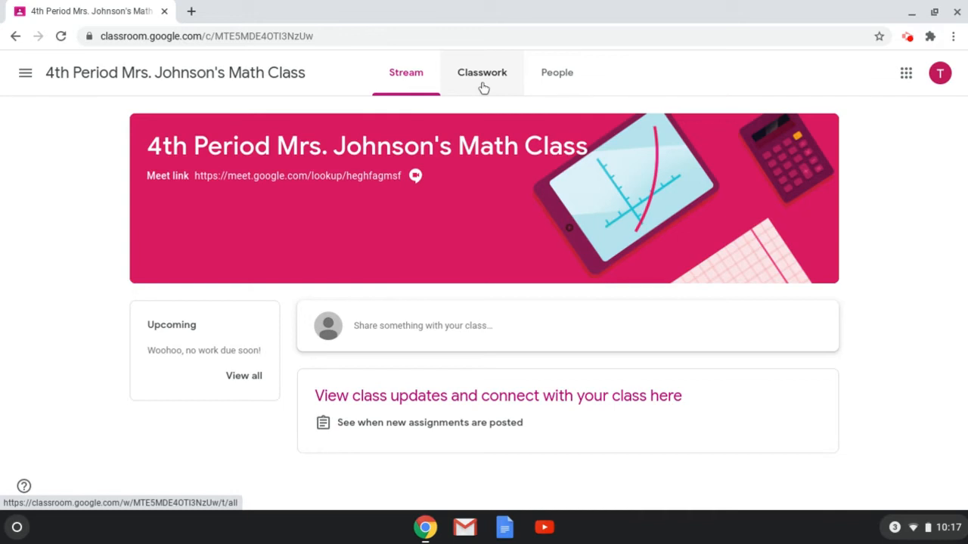
# Show the Classwork page listing the Week 7 Zoom Meeting post
pyautogui.click(481, 73)
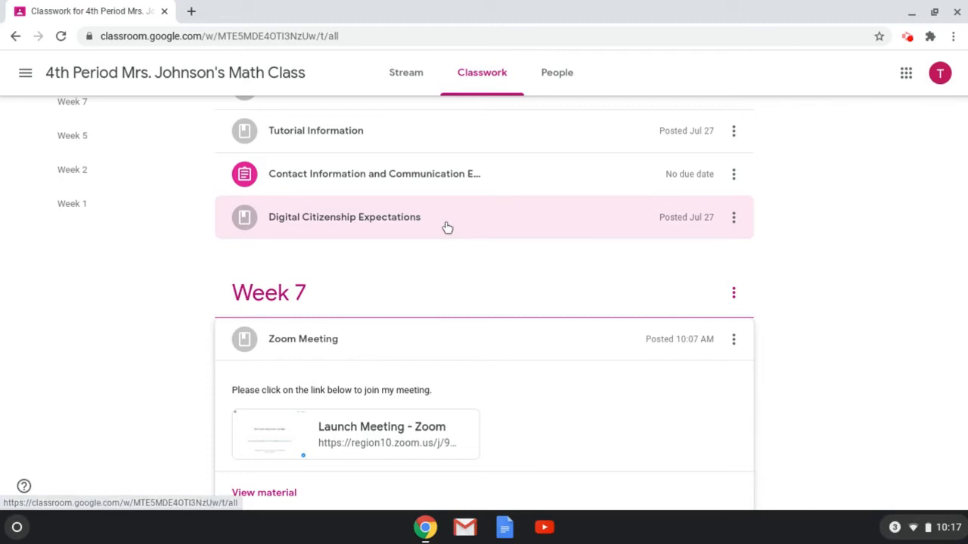
pyautogui.moveTo(396, 347)
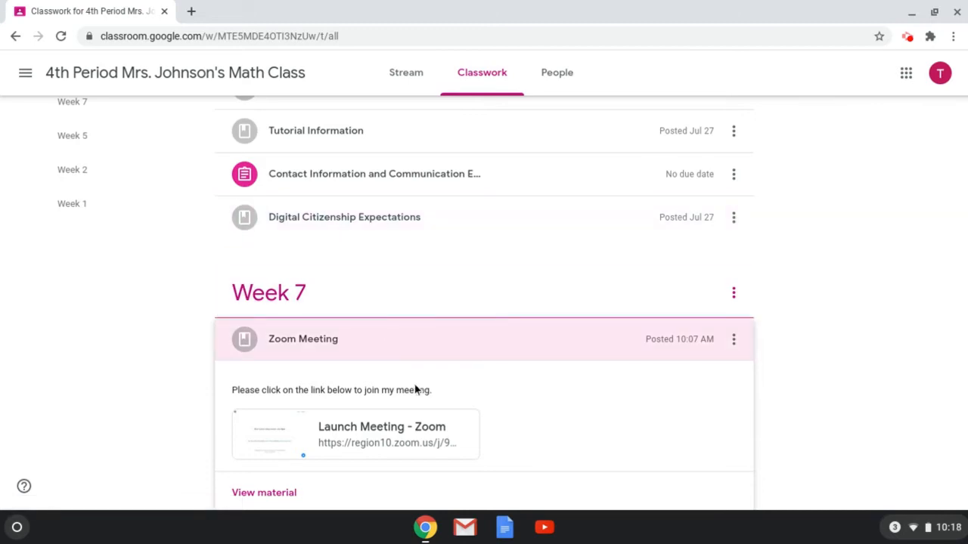
pyautogui.moveTo(414, 431)
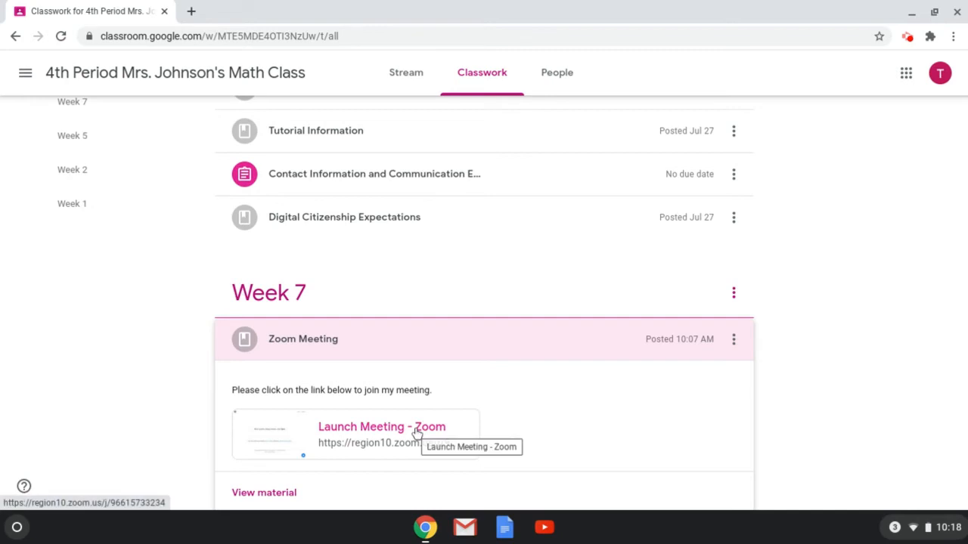
pyautogui.moveTo(382, 426)
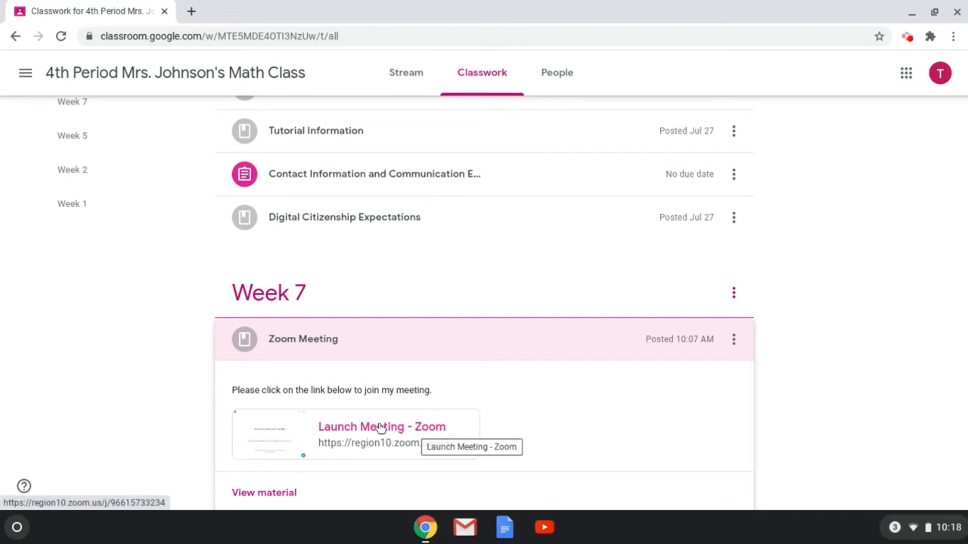
pyautogui.moveTo(399, 438)
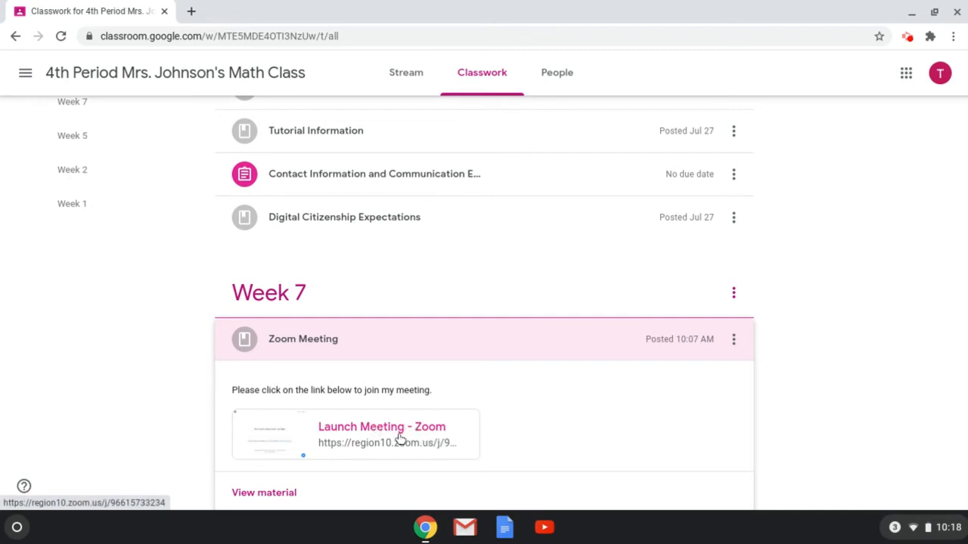
pyautogui.moveTo(401, 431)
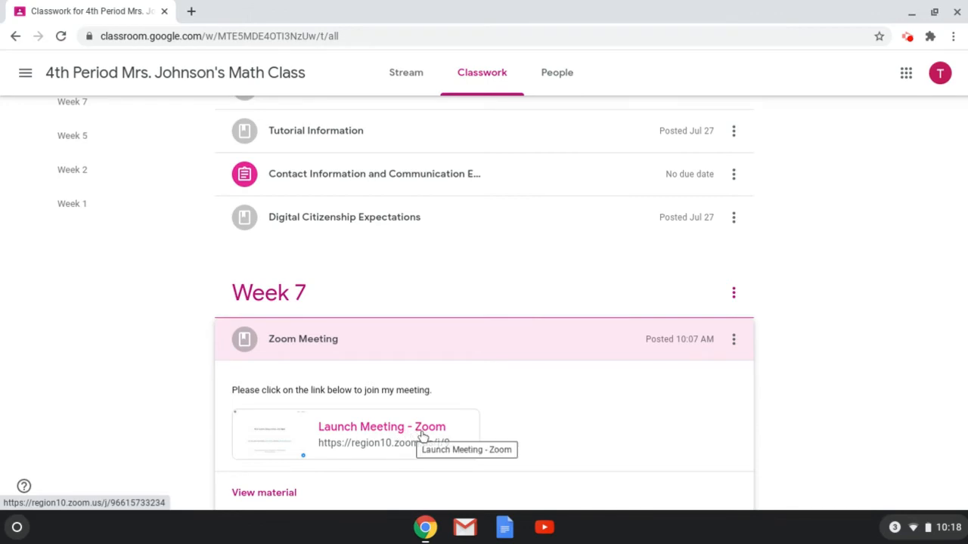
pyautogui.click(381, 426)
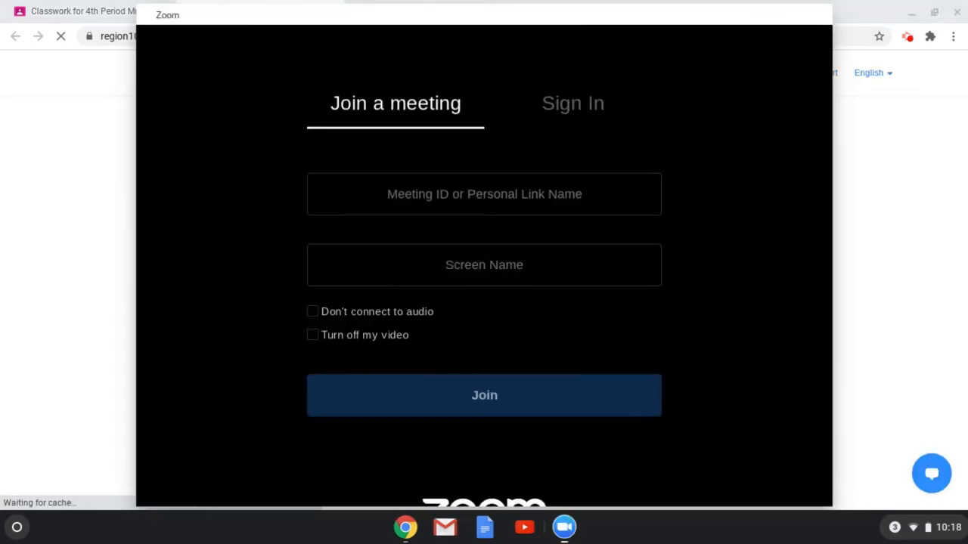
pyautogui.write('966 1573 3234')
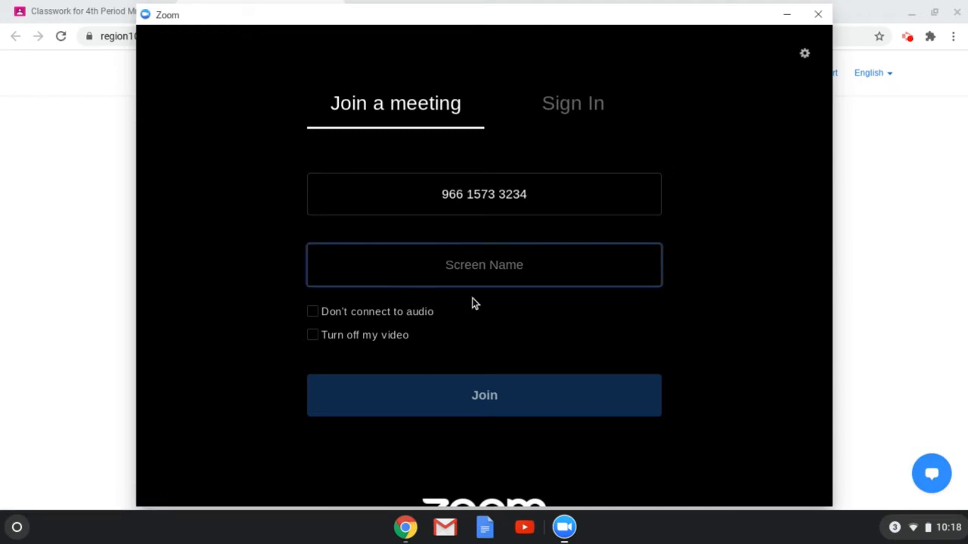
pyautogui.moveTo(442, 224)
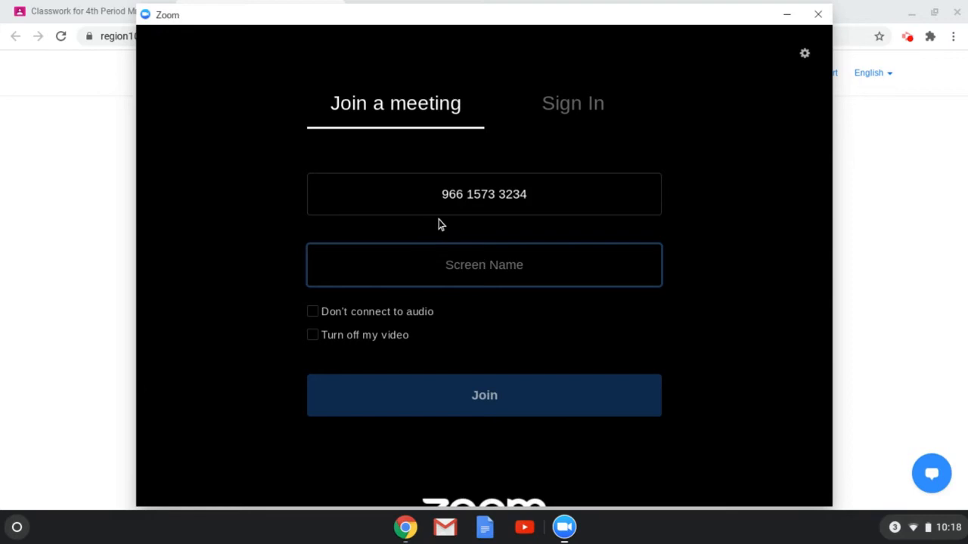
pyautogui.click(484, 265)
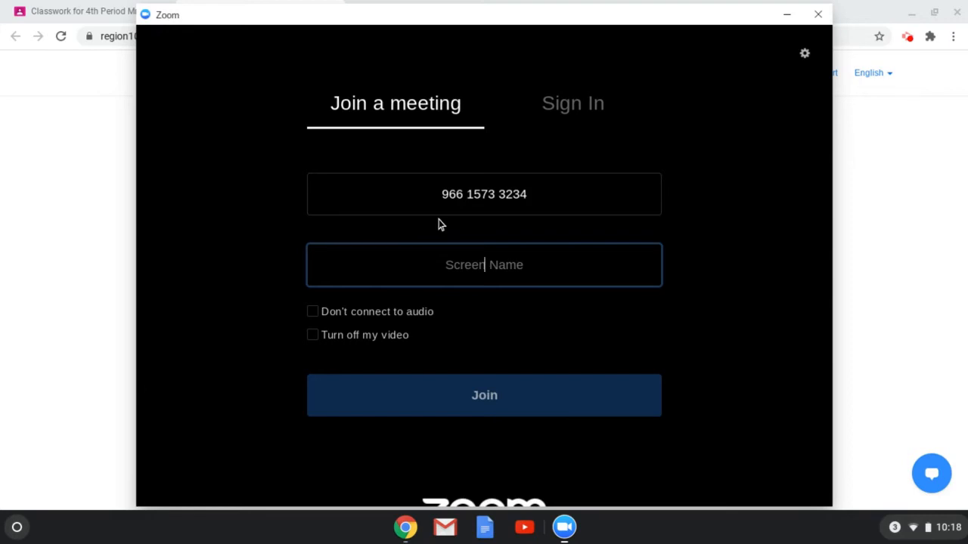
pyautogui.moveTo(529, 203)
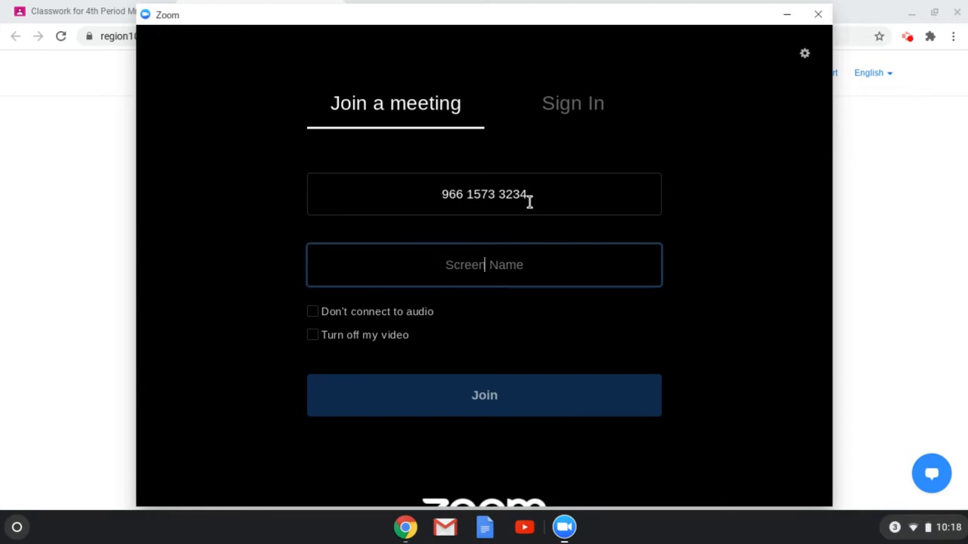
pyautogui.moveTo(496, 272)
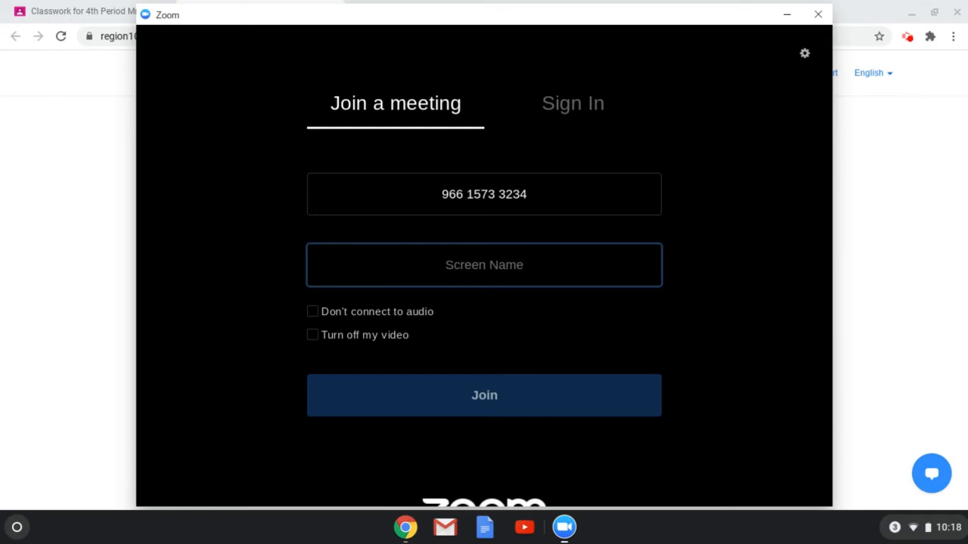
pyautogui.click(484, 265)
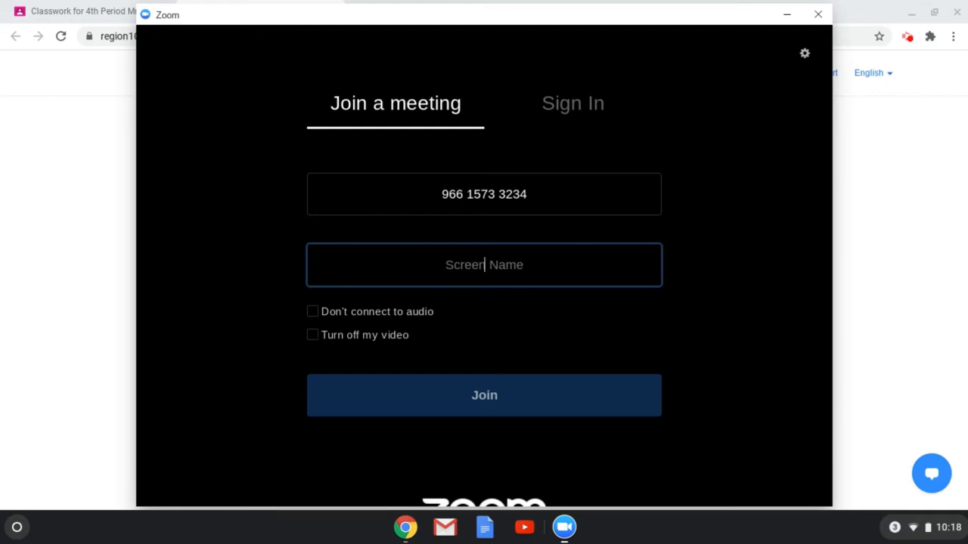
pyautogui.write('Student')
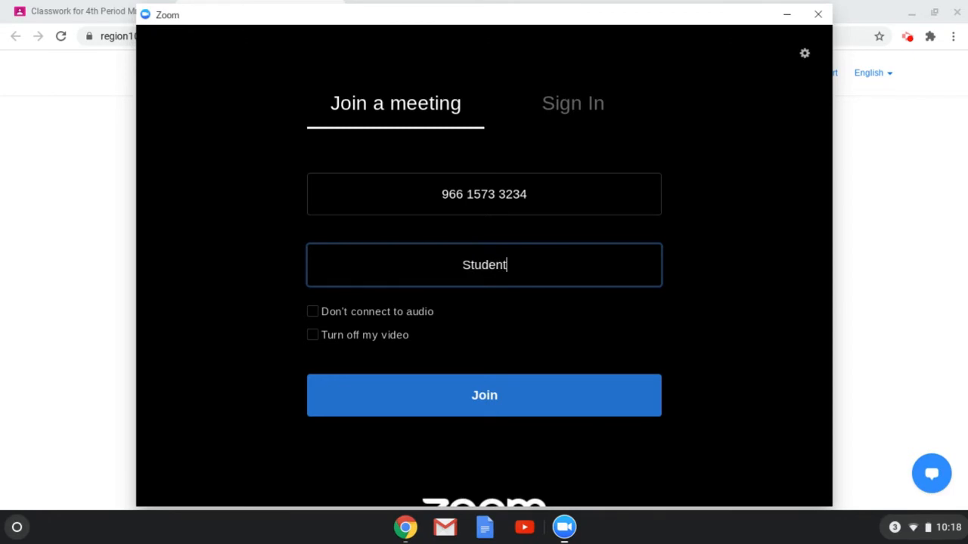
pyautogui.write('A')
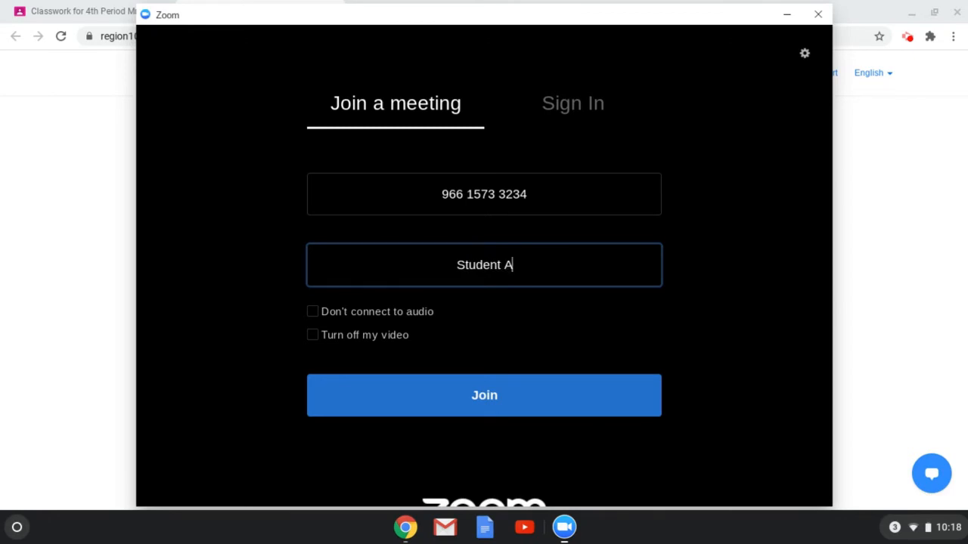
pyautogui.moveTo(490, 354)
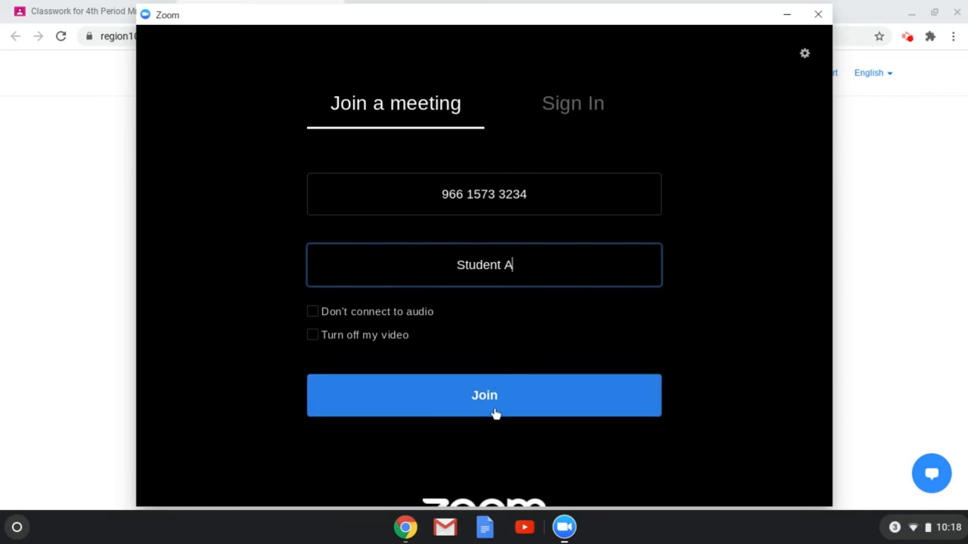
pyautogui.moveTo(486, 402)
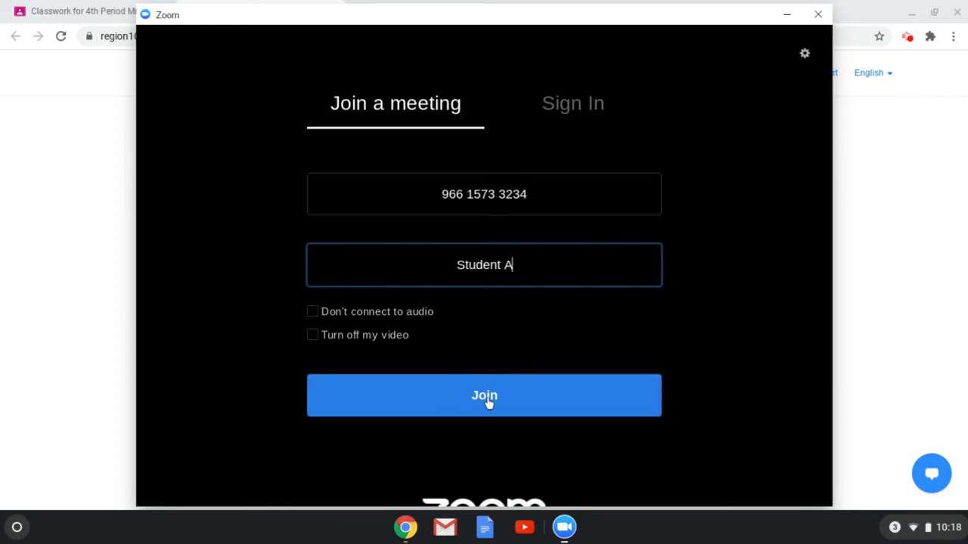
# Submit the join details to reach Zoom's video preview
pyautogui.click(484, 394)
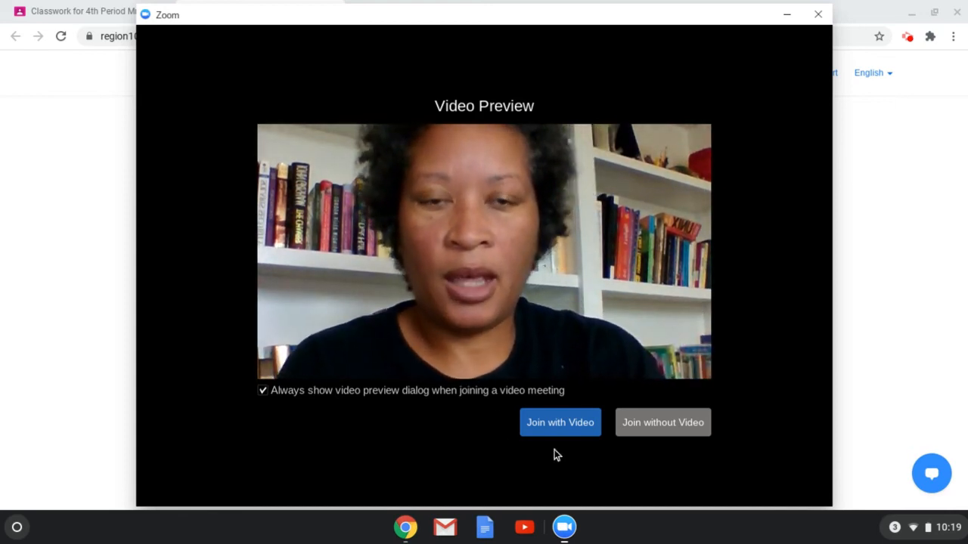
pyautogui.moveTo(632, 457)
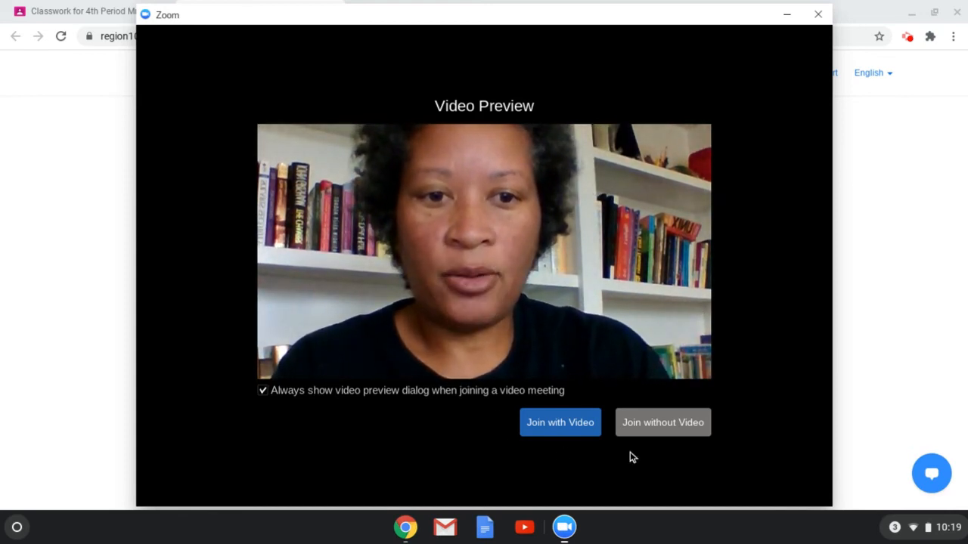
pyautogui.moveTo(597, 454)
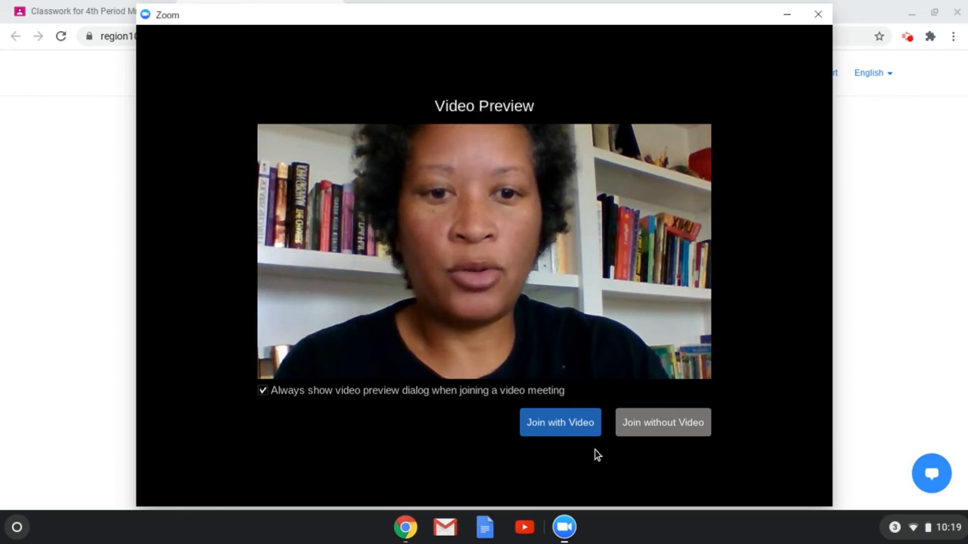
pyautogui.moveTo(638, 440)
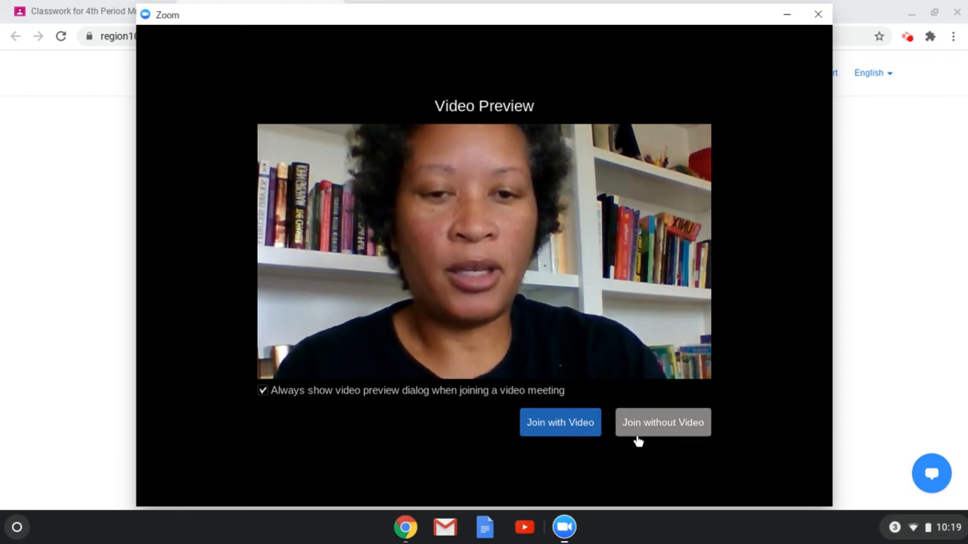
pyautogui.moveTo(559, 431)
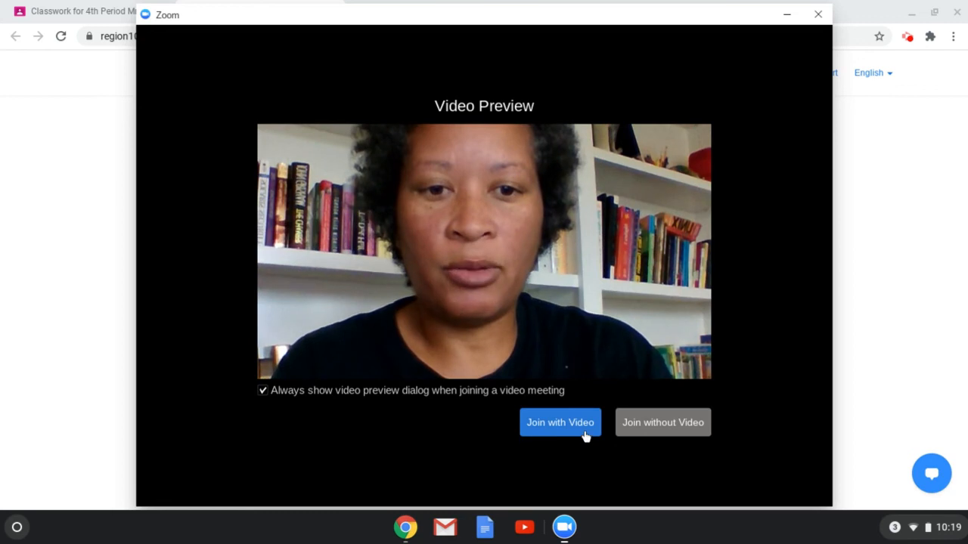
# Join the Test Zoom Meeting with video and wait for the host to admit
pyautogui.click(559, 422)
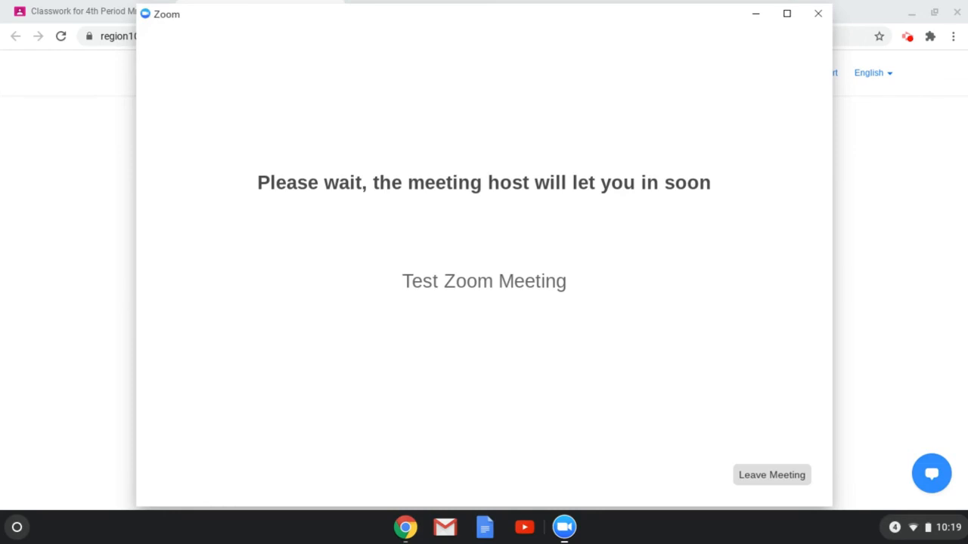